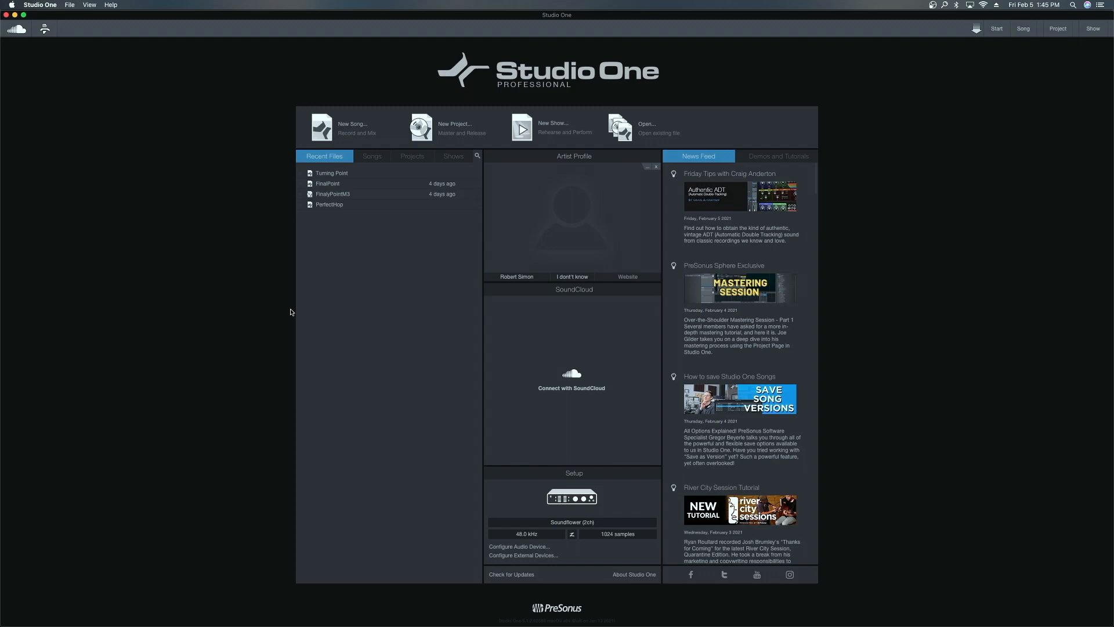
pyautogui.moveTo(304, 140)
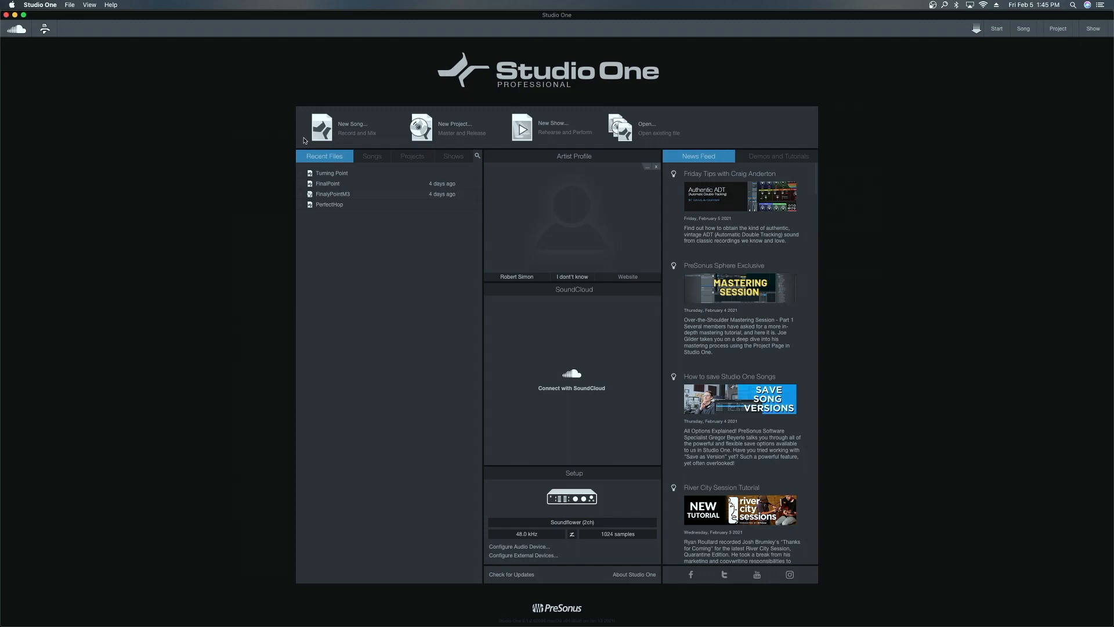
pyautogui.moveTo(351, 126)
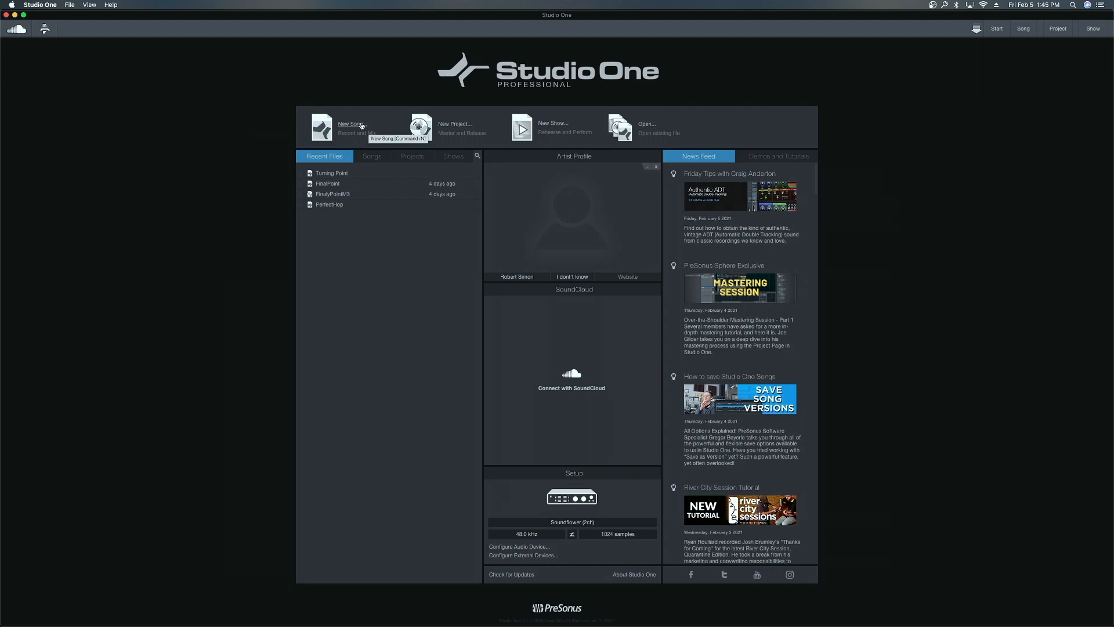
# Step: Start a new Empty Song titled YouTube, keeping 48 kHz, 24-bit, 135 BPM and 4/4
pyautogui.click(351, 126)
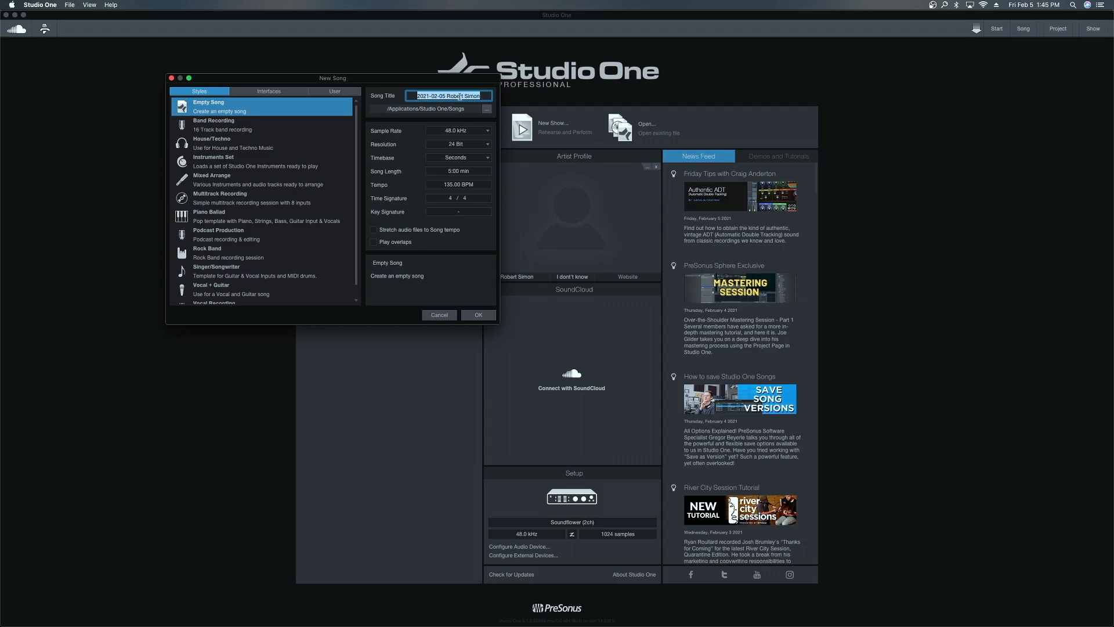
pyautogui.write('YouTube')
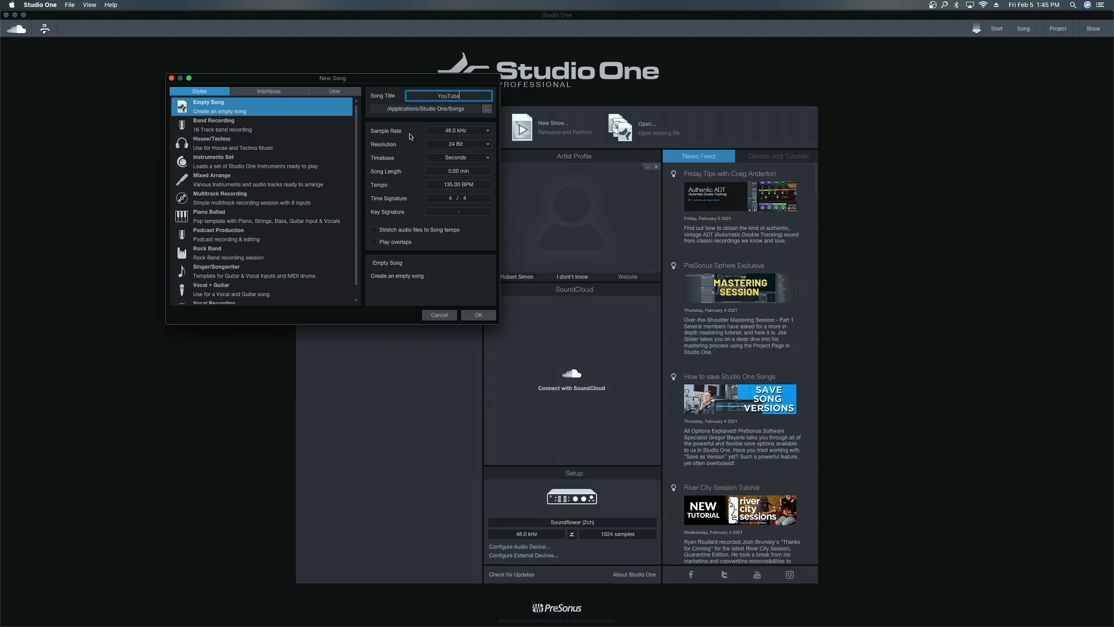
pyautogui.moveTo(441, 133)
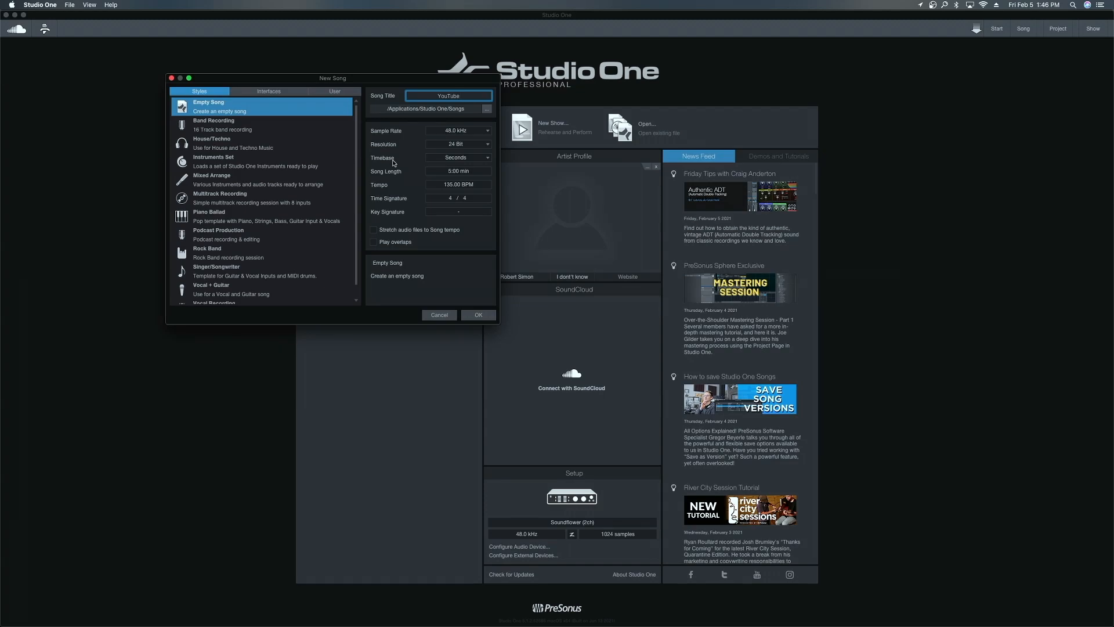
pyautogui.click(448, 95)
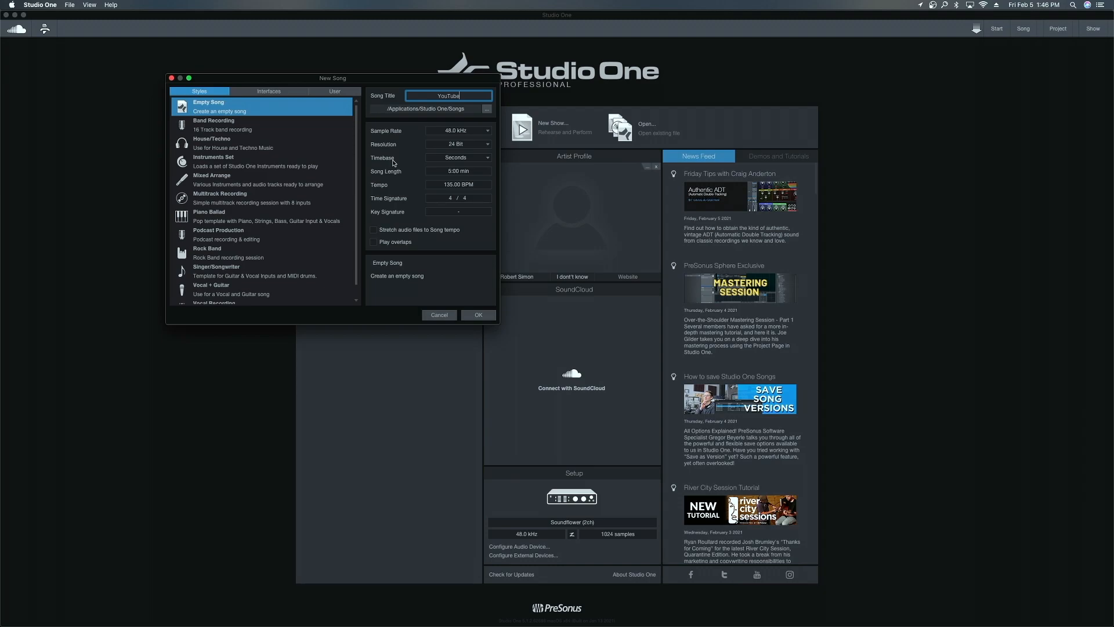
pyautogui.moveTo(392, 167)
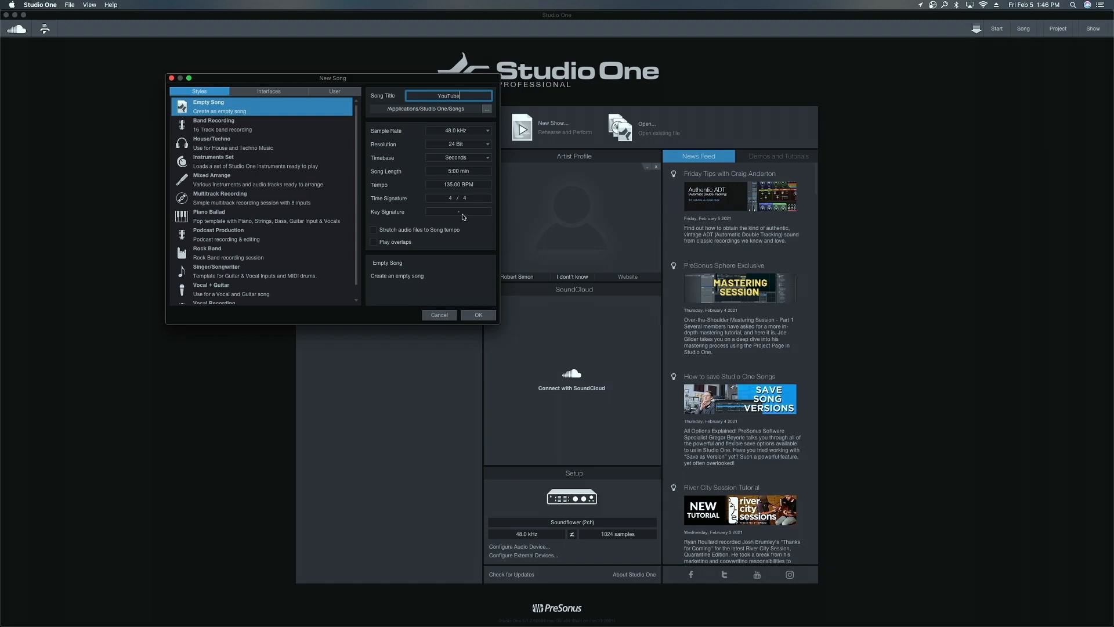
pyautogui.click(478, 315)
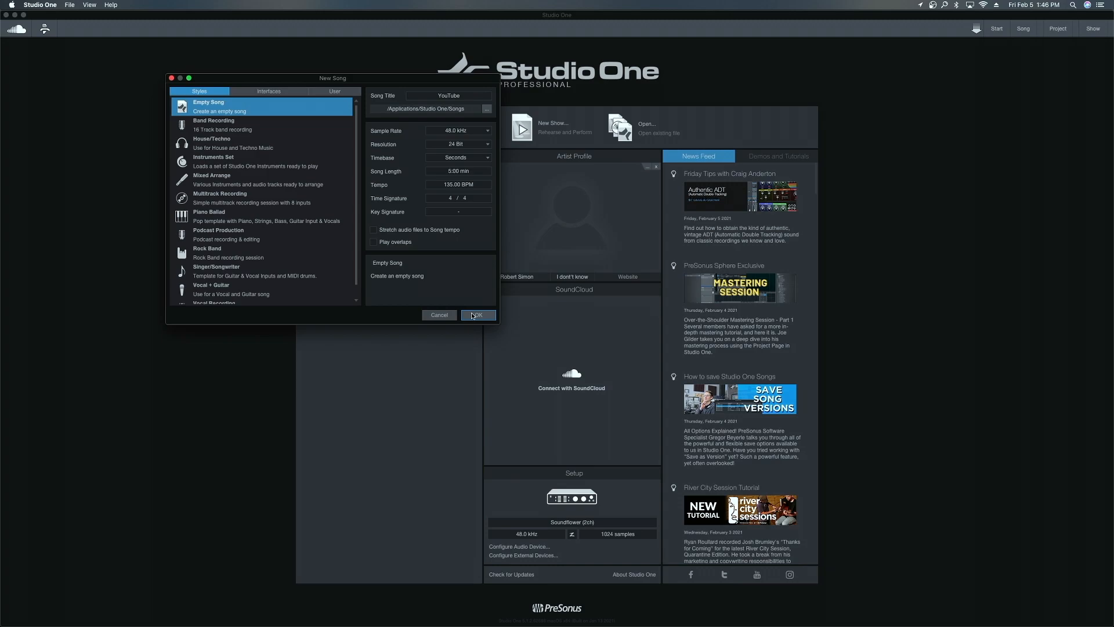
# Step: Create the YouTube song and show the Browse panel beside the arrangement, ending on the Effects list
pyautogui.click(477, 314)
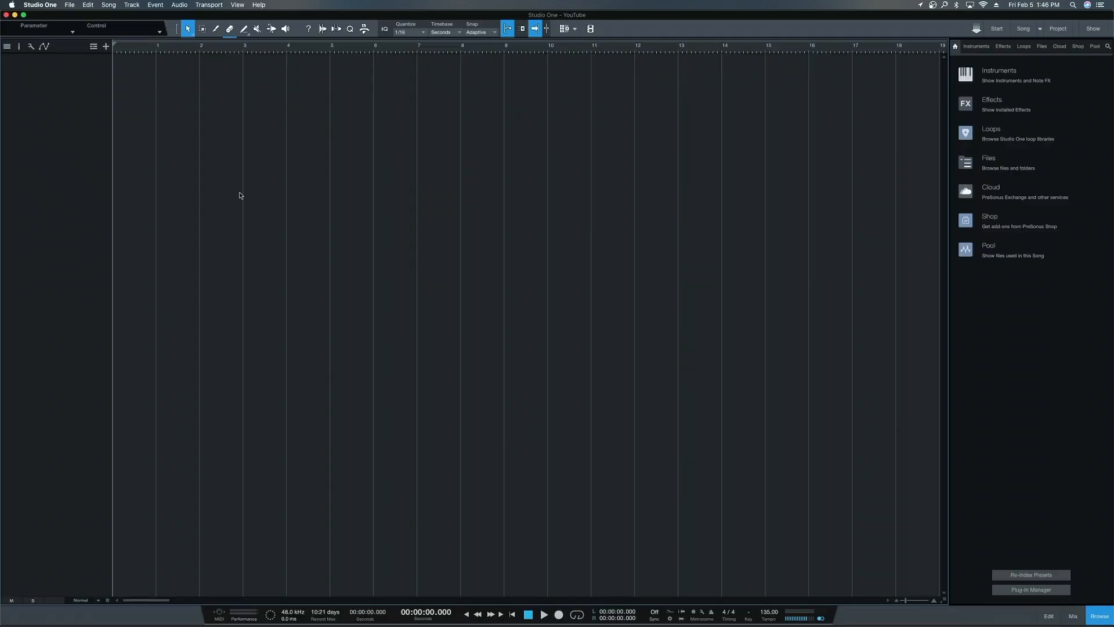
pyautogui.click(1041, 47)
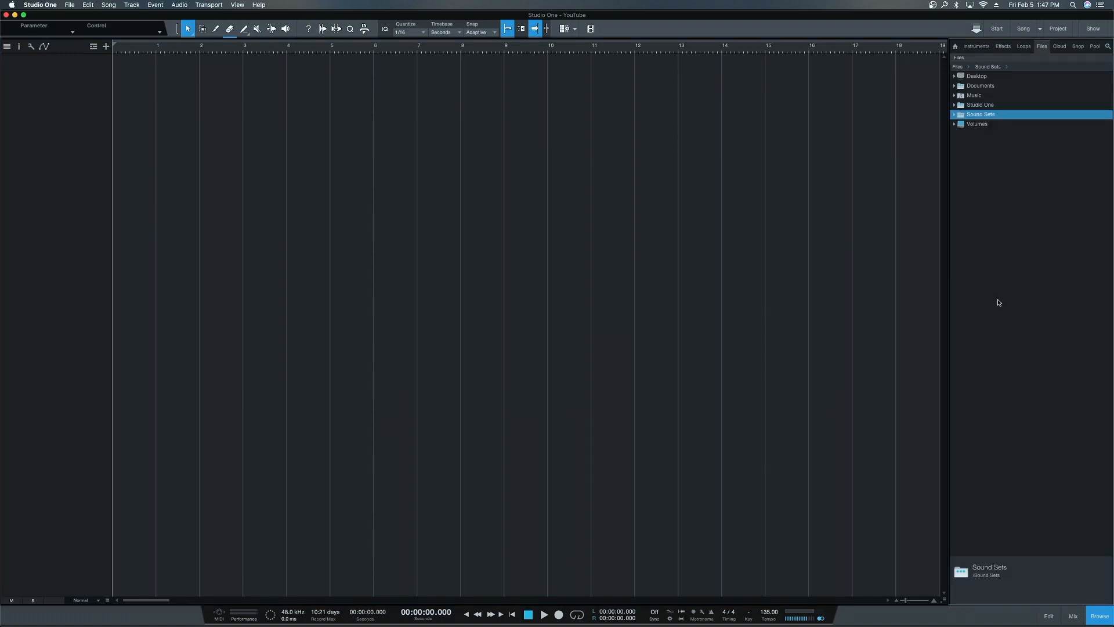
pyautogui.moveTo(1001, 93)
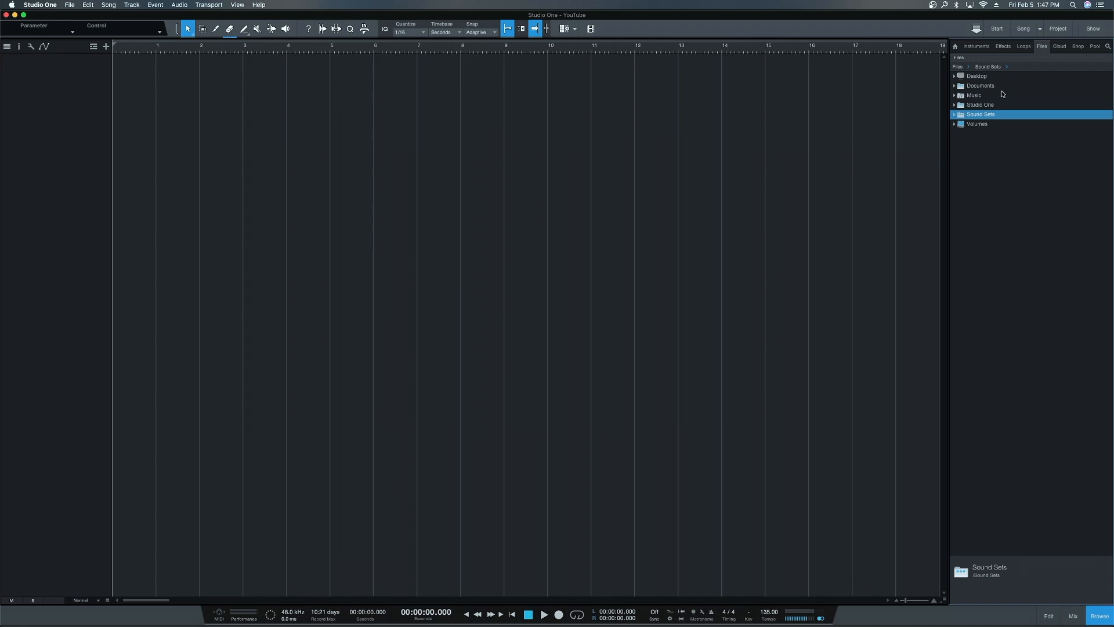
pyautogui.moveTo(1044, 188)
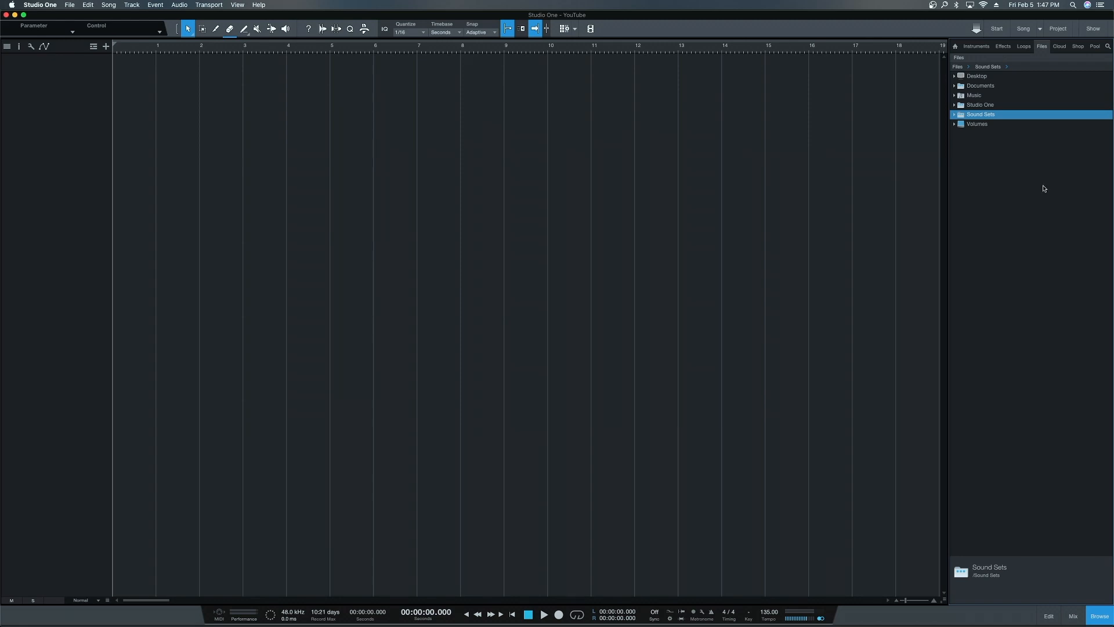
pyautogui.moveTo(1039, 456)
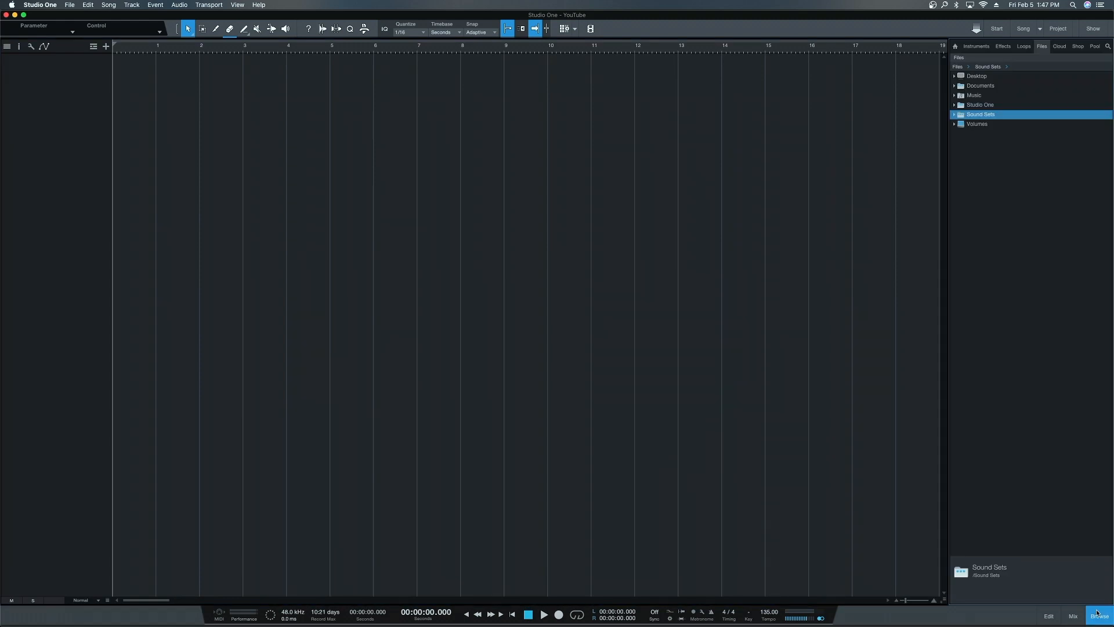
pyautogui.click(1099, 616)
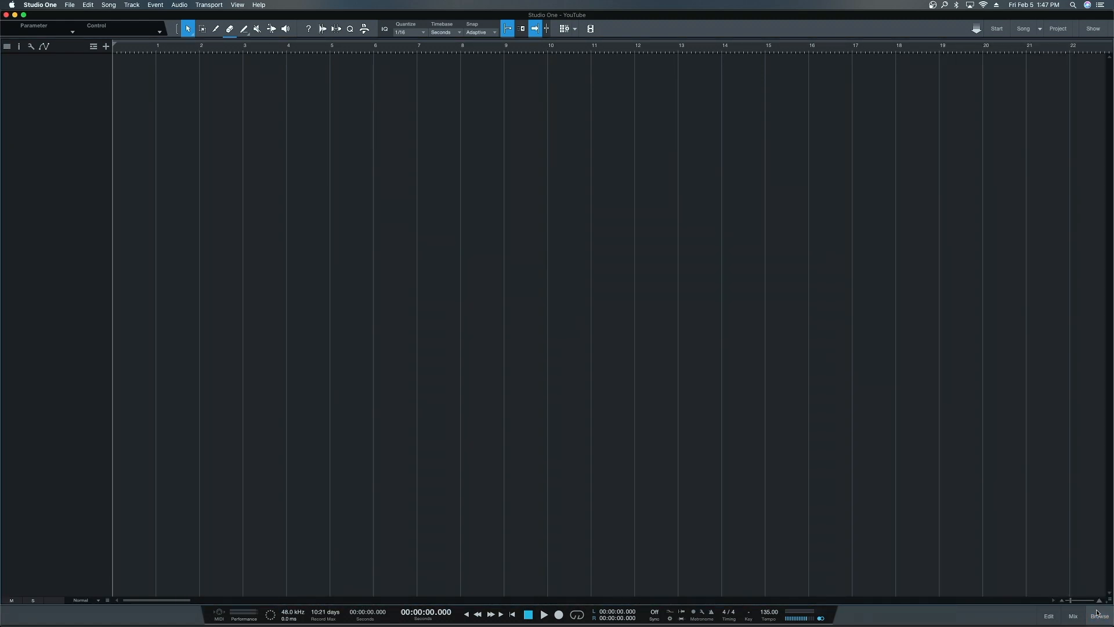
pyautogui.click(1097, 616)
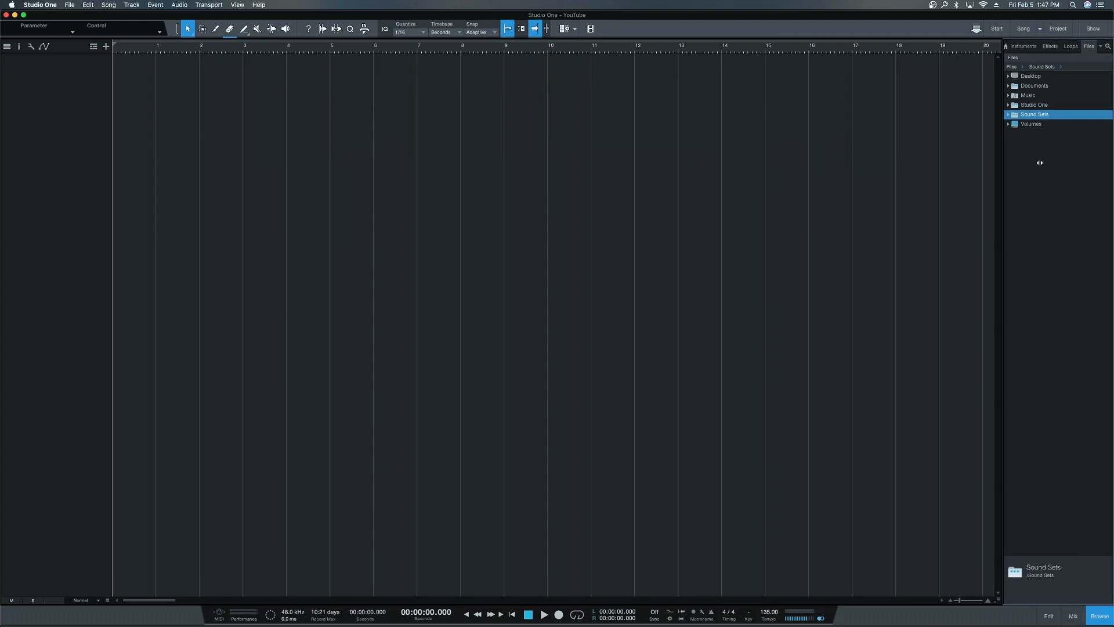
pyautogui.click(1057, 46)
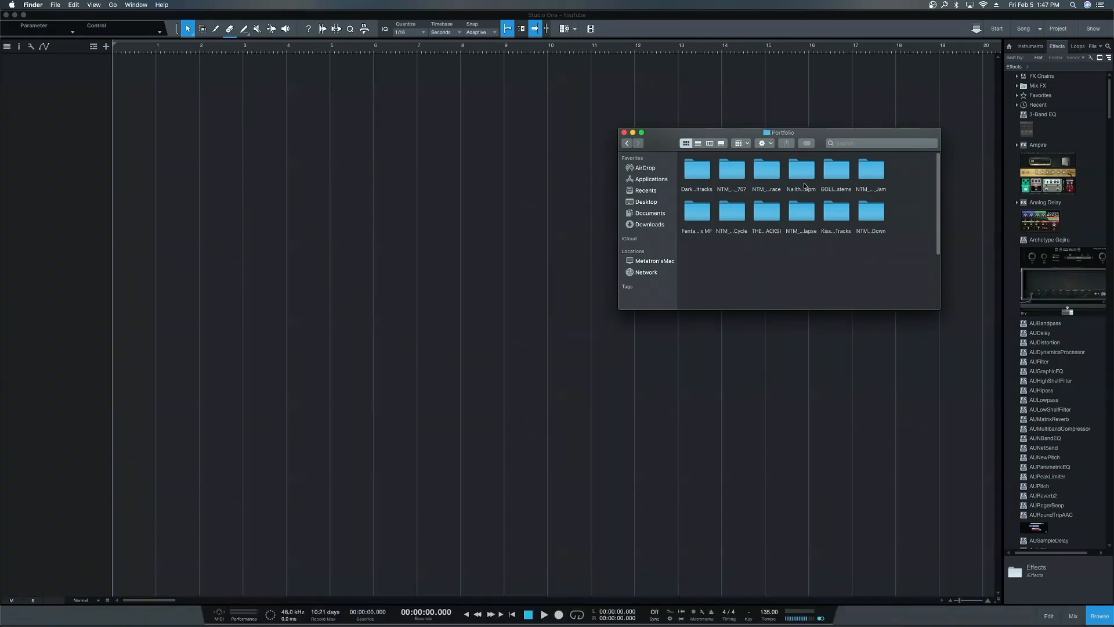
pyautogui.moveTo(738, 171)
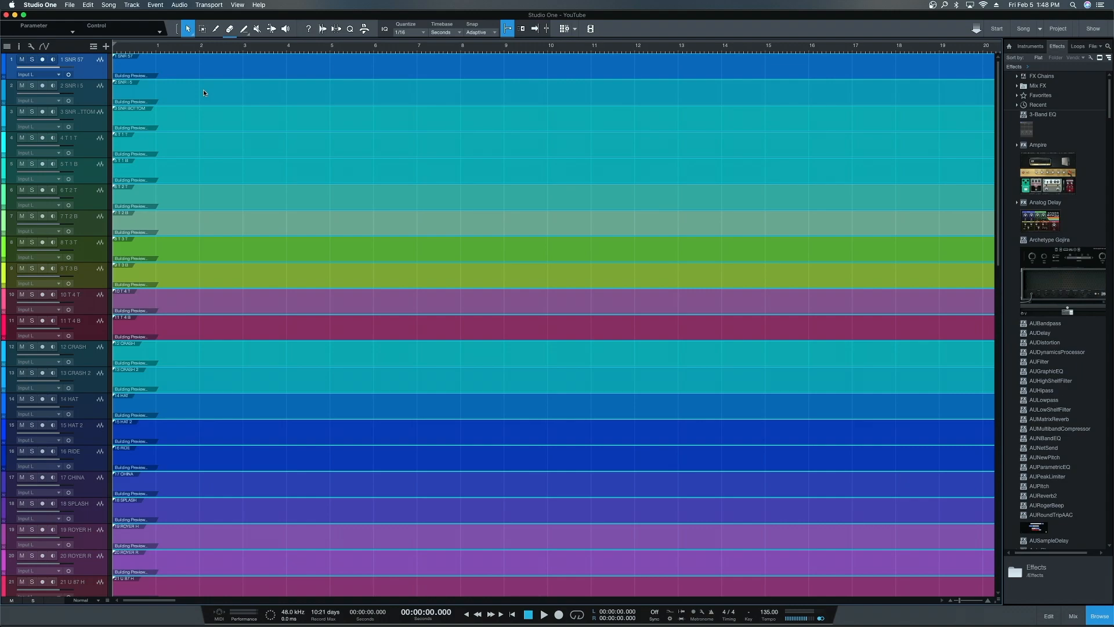
pyautogui.scroll(-3)
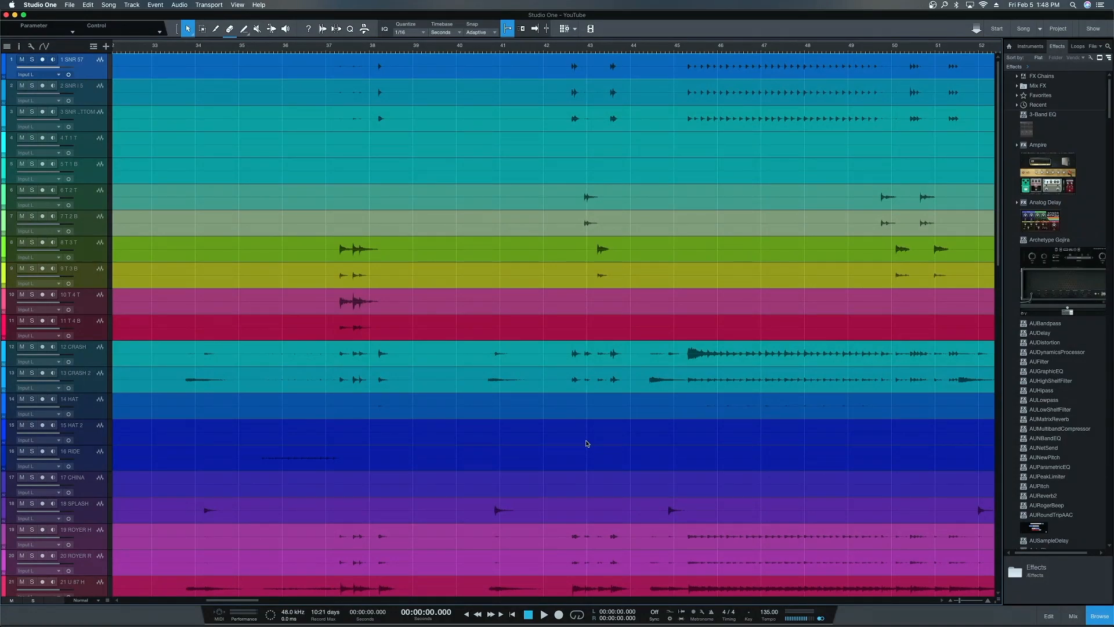
pyautogui.hscroll(3)
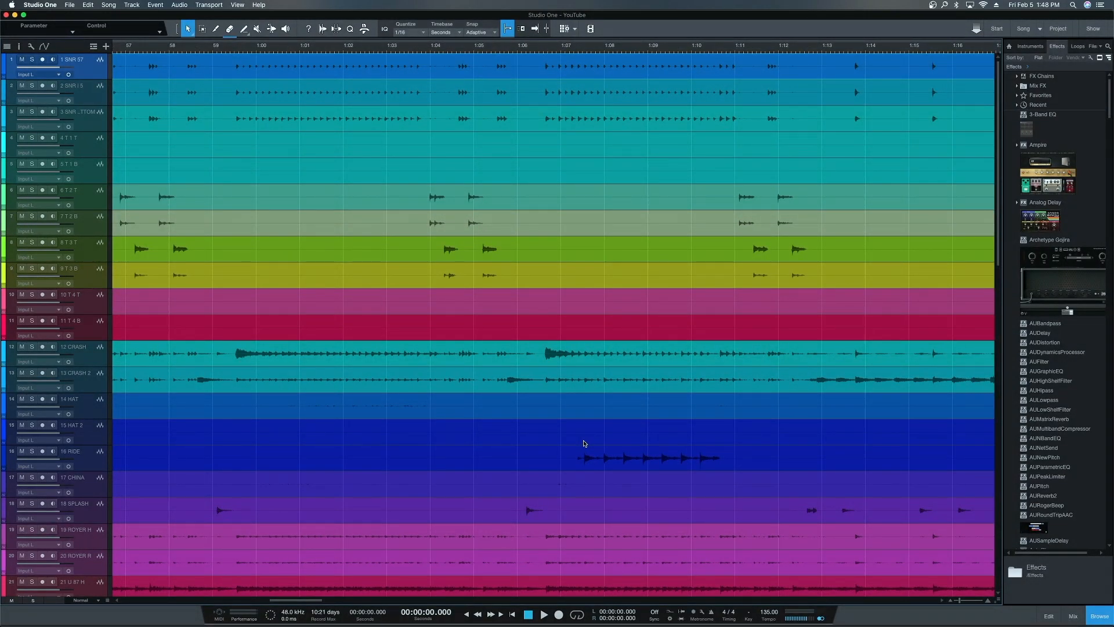
pyautogui.hscroll(-3)
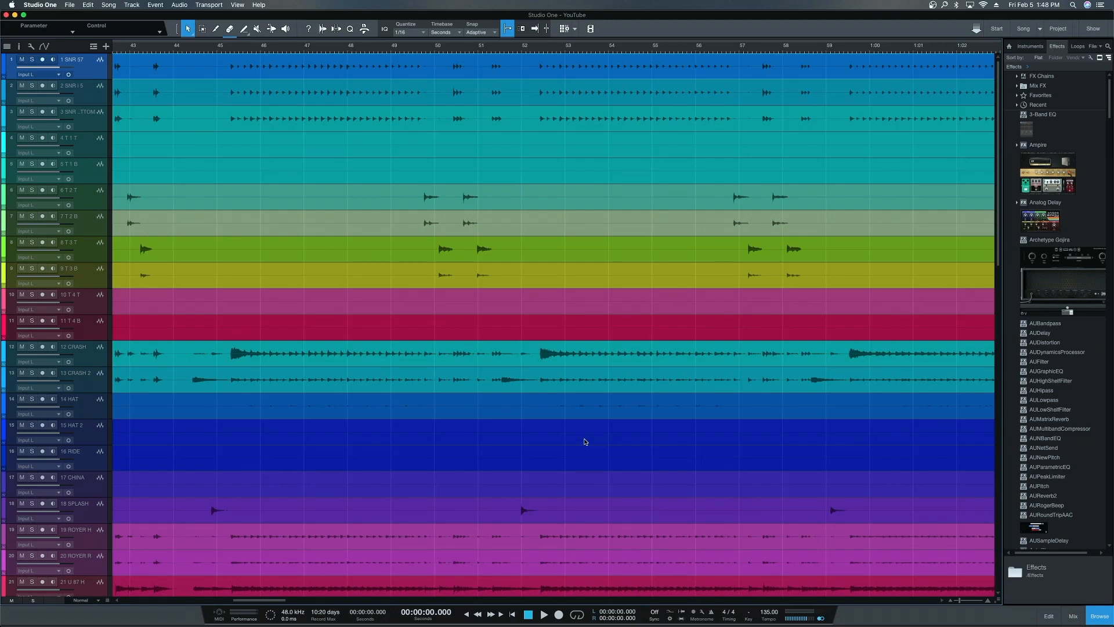
pyautogui.hscroll(-3)
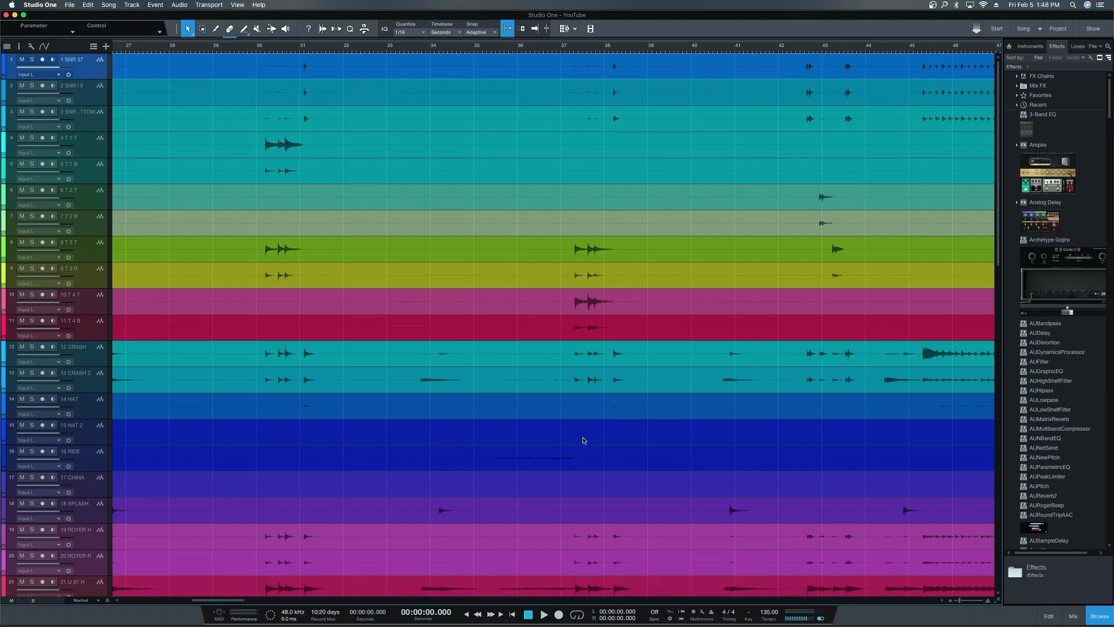
pyautogui.moveTo(613, 301)
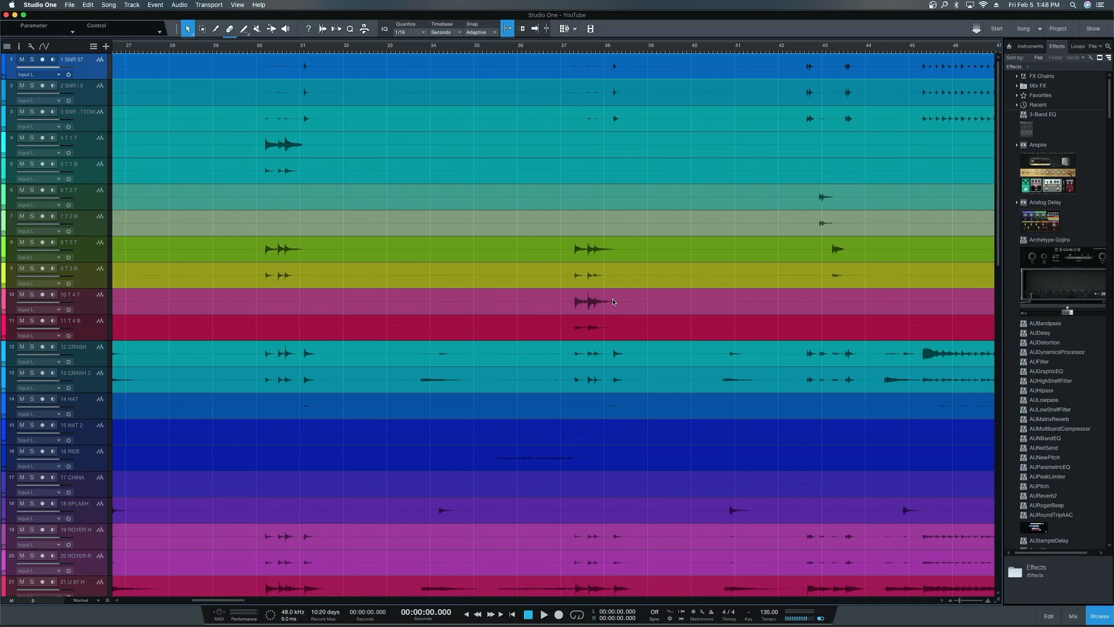
# Step: Scroll to the bottom of the track list to reach the Kik, Snare and Tom trigger tracks
pyautogui.scroll(-3)
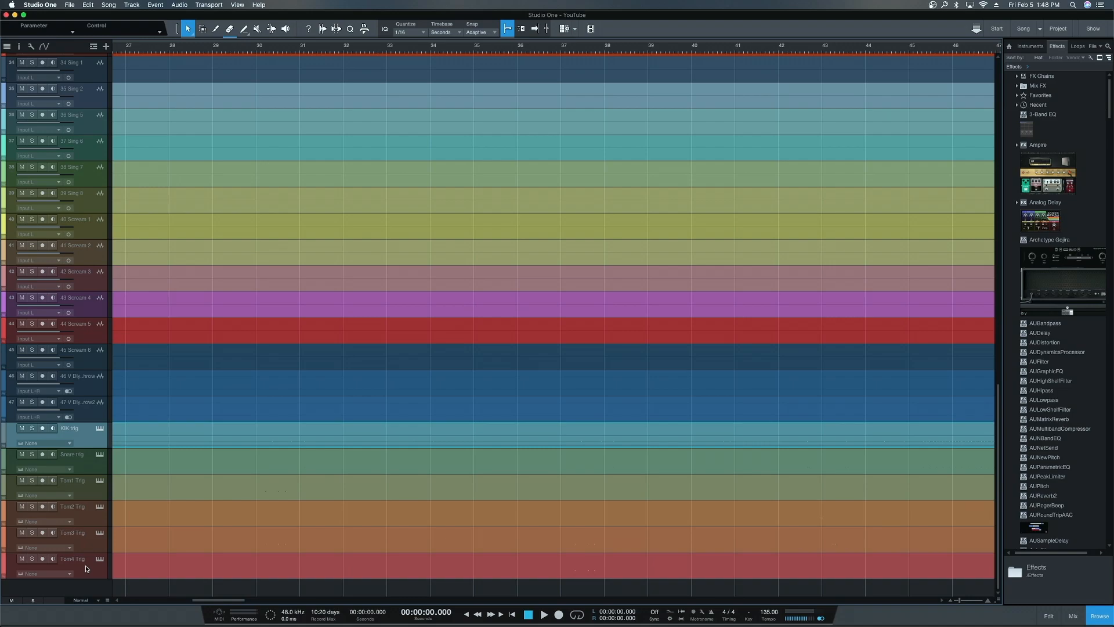
pyautogui.scroll(-3)
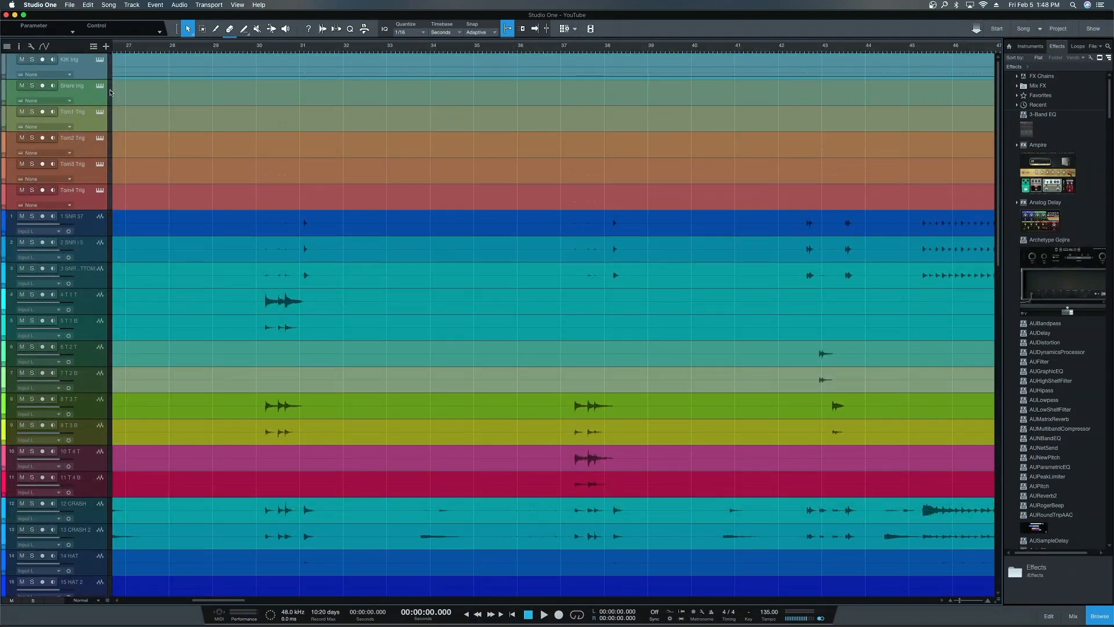
pyautogui.moveTo(102, 98)
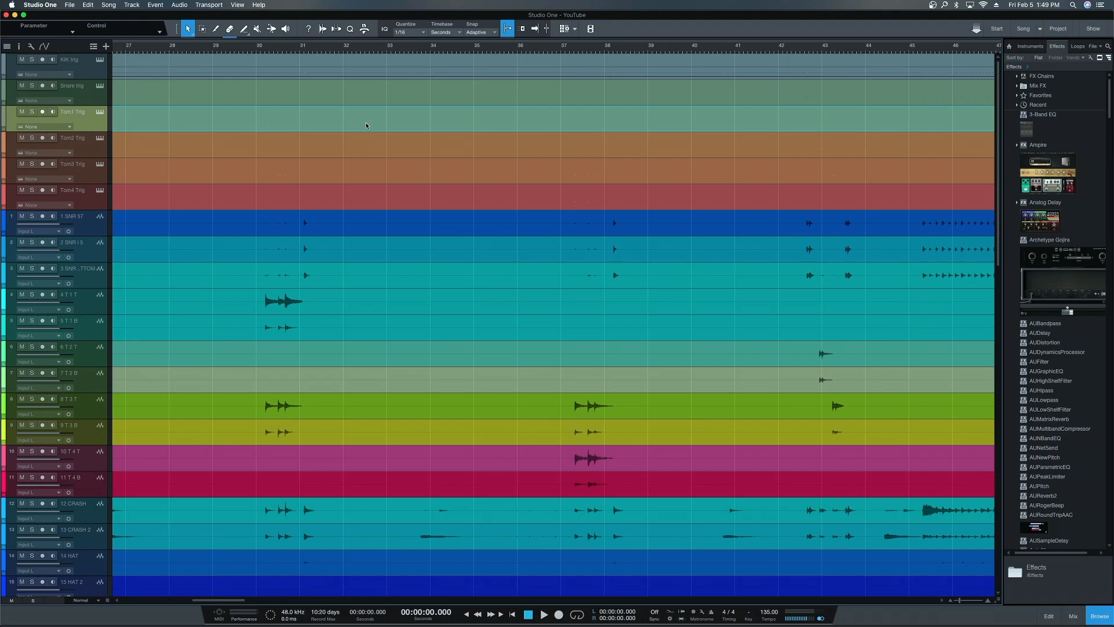
# Step: Show the mixer console beneath the arrangement with the drum channel strips
pyautogui.click(1072, 616)
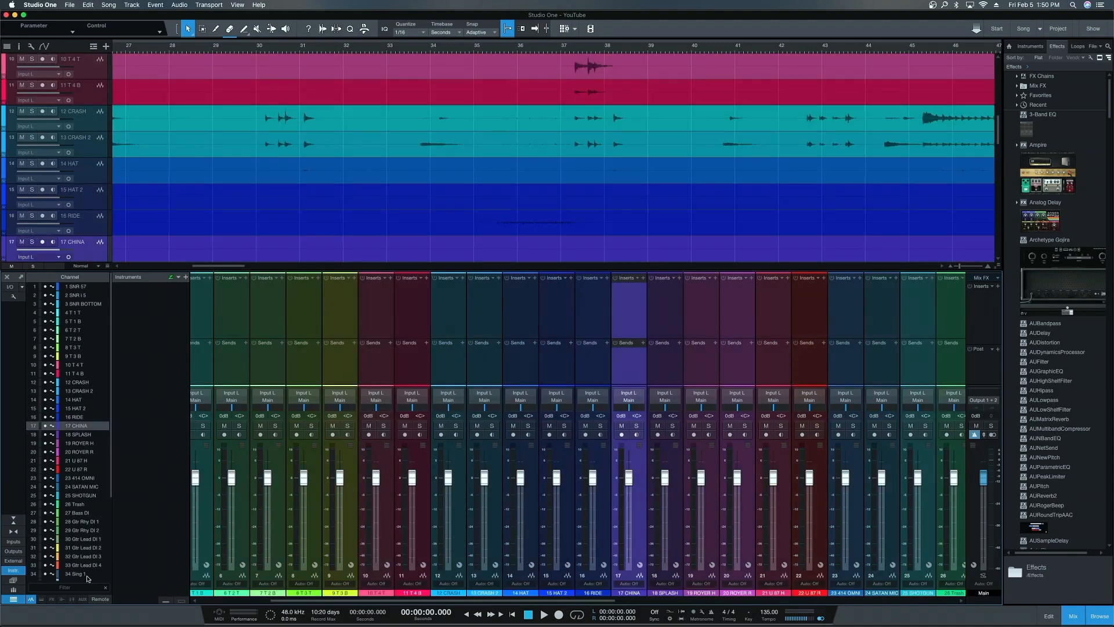
pyautogui.scroll(-3)
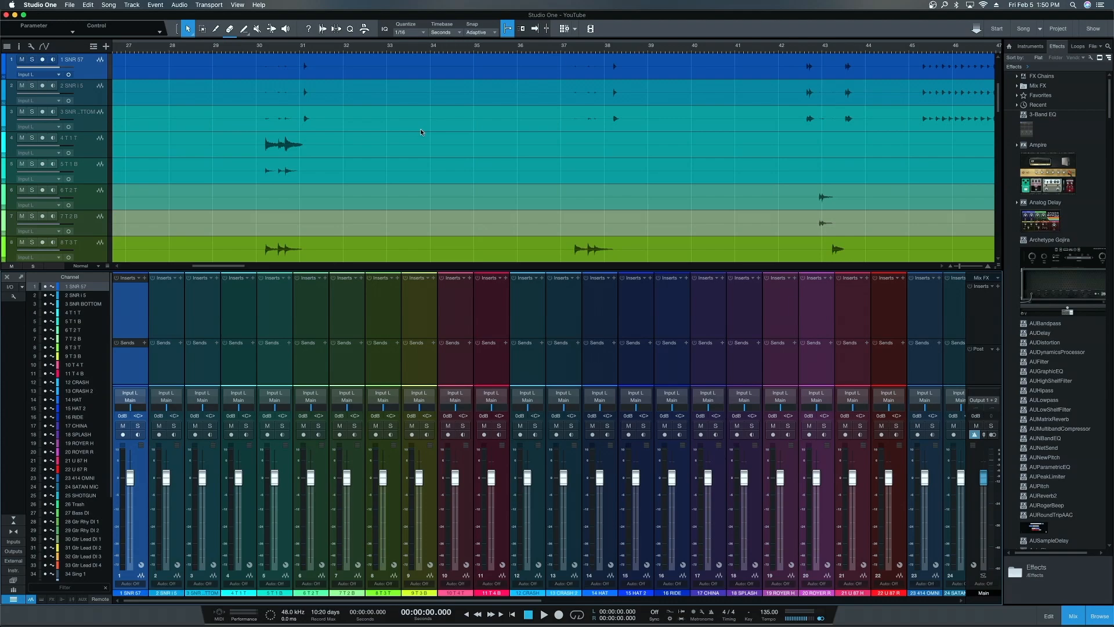
pyautogui.moveTo(357, 169)
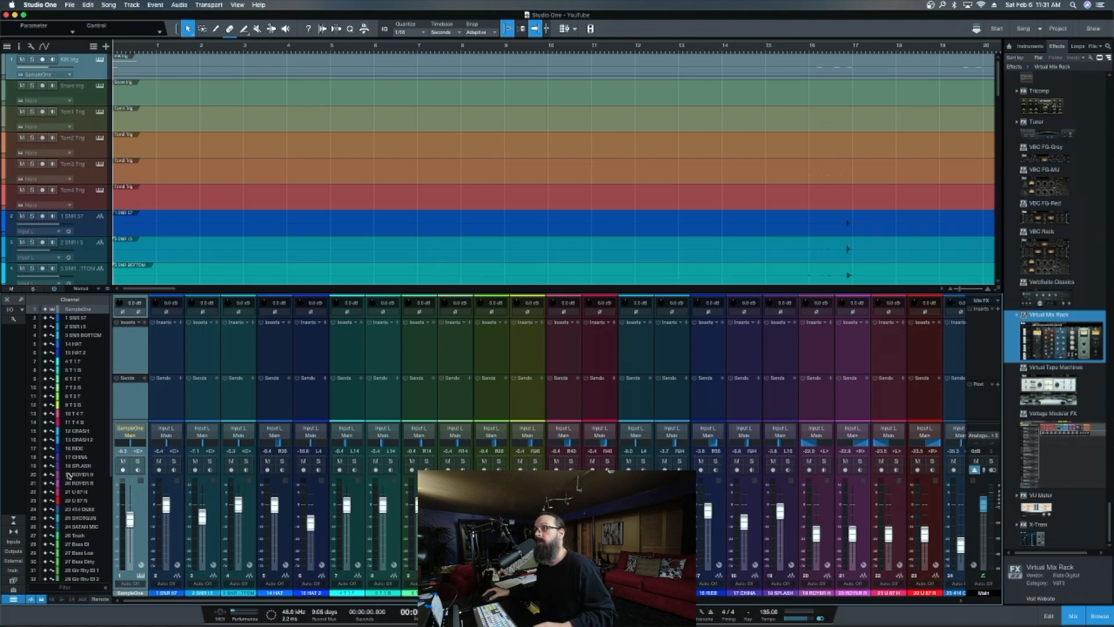
# Step: Rename the new bus for the selected drum channels to Drum Bus
pyautogui.scroll(-3)
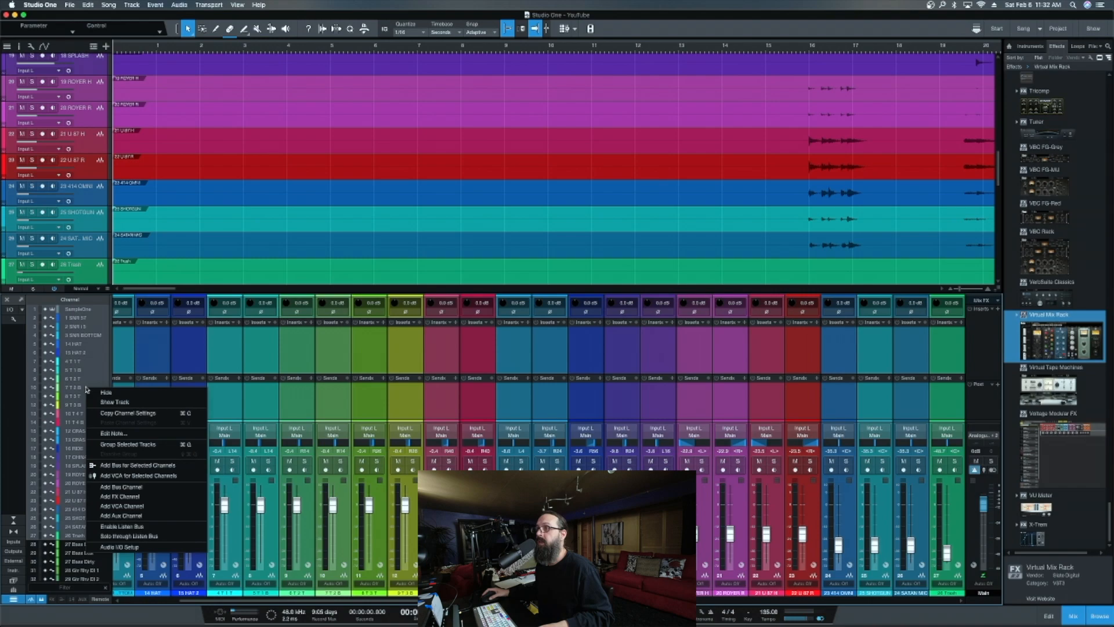
pyautogui.moveTo(135, 465)
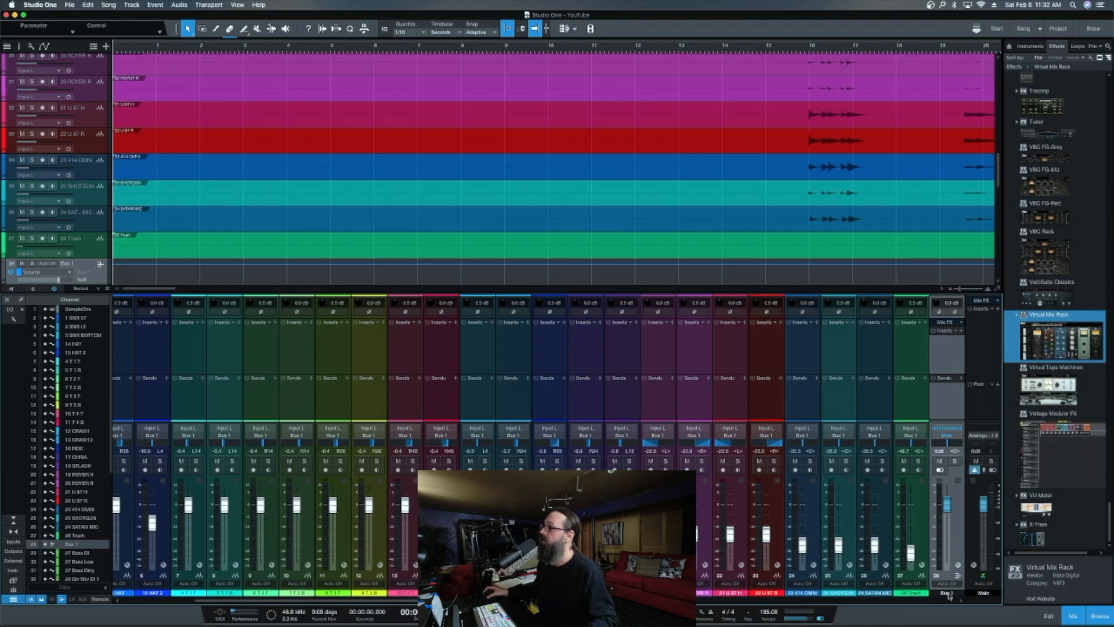
pyautogui.doubleClick(947, 592)
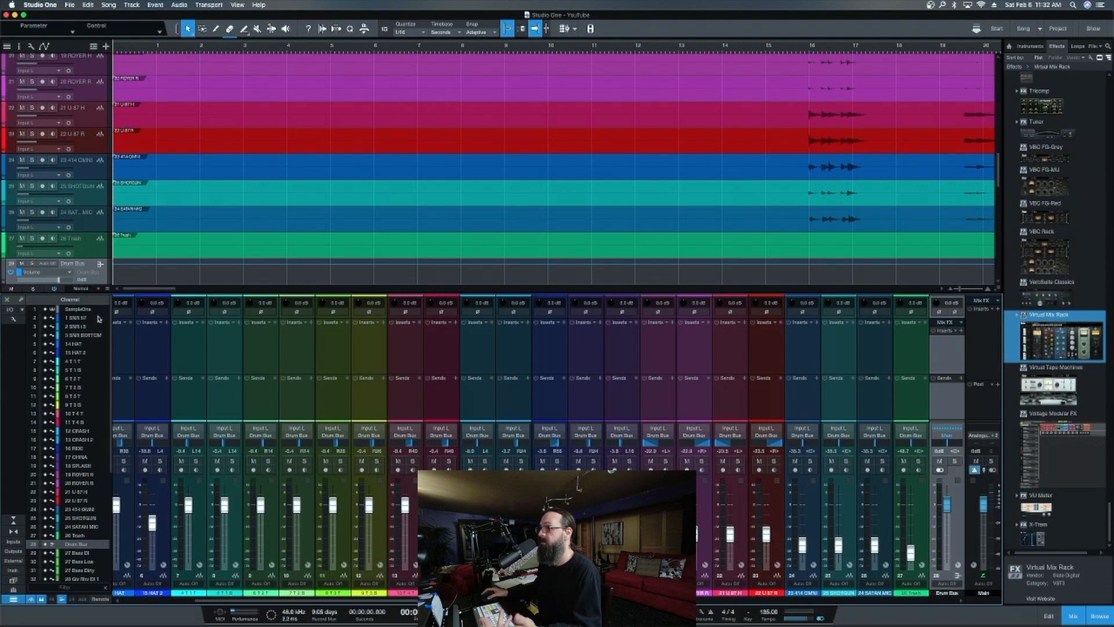
pyautogui.scroll(-3)
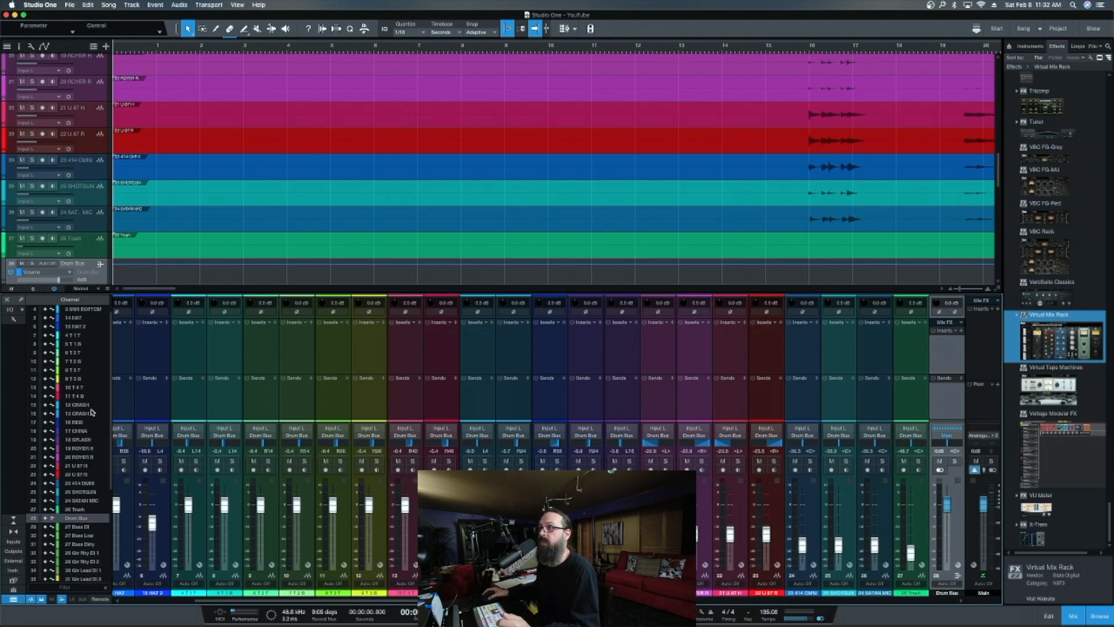
pyautogui.scroll(-3)
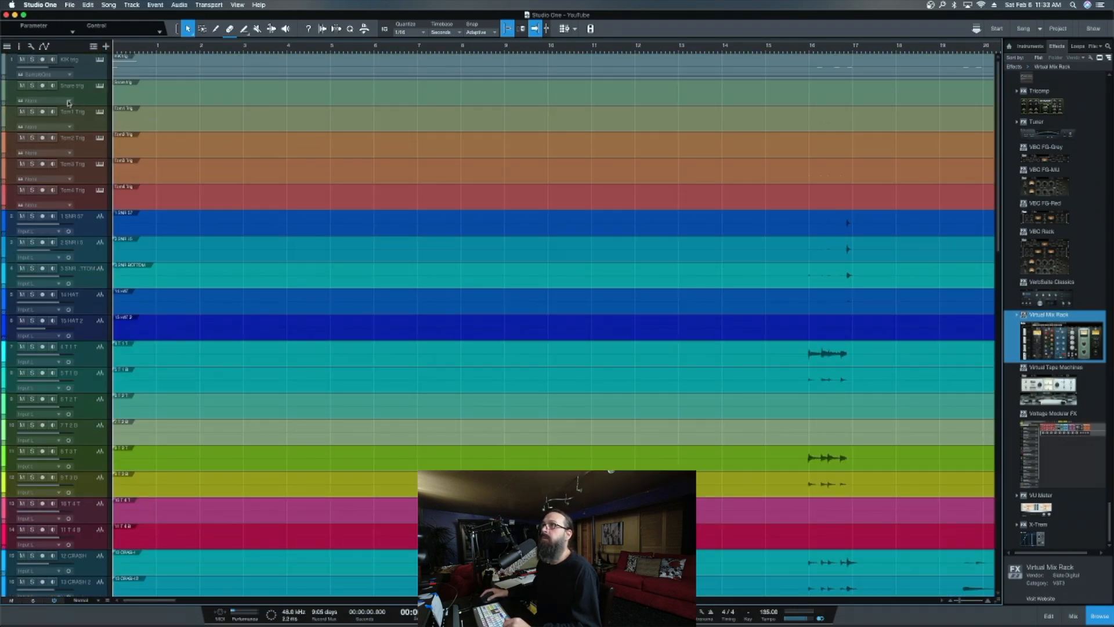
pyautogui.moveTo(88, 64)
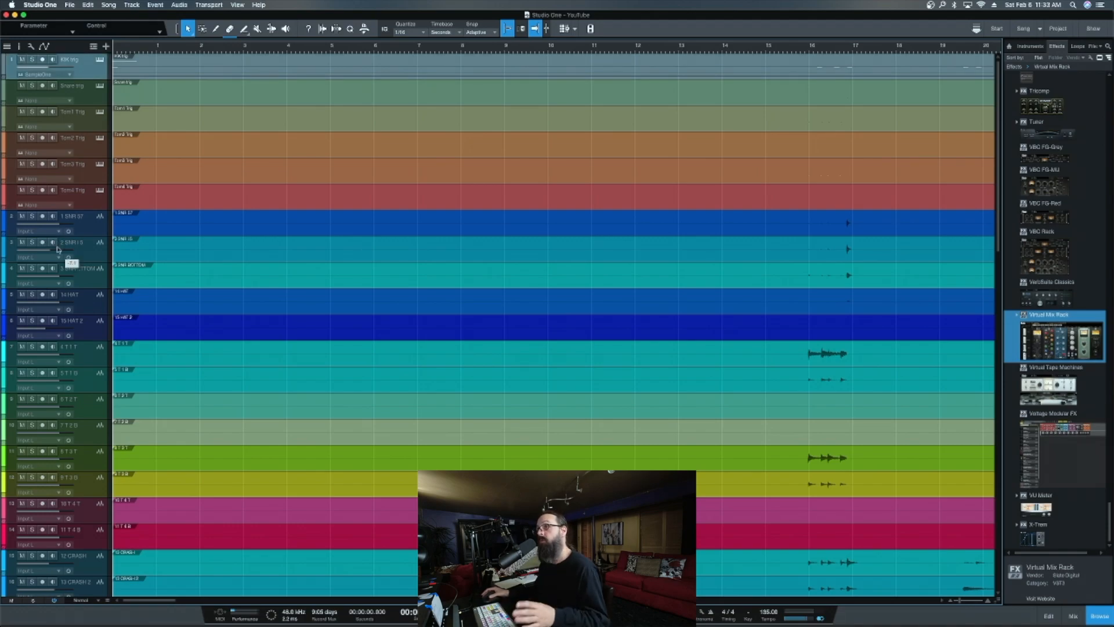
pyautogui.scroll(-3)
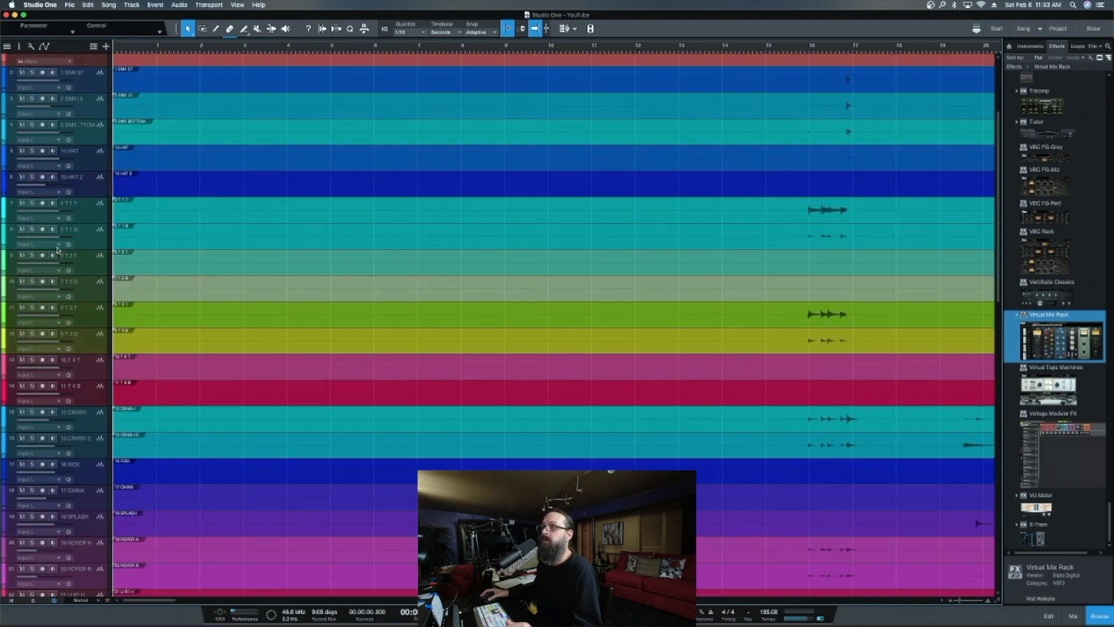
pyautogui.scroll(-3)
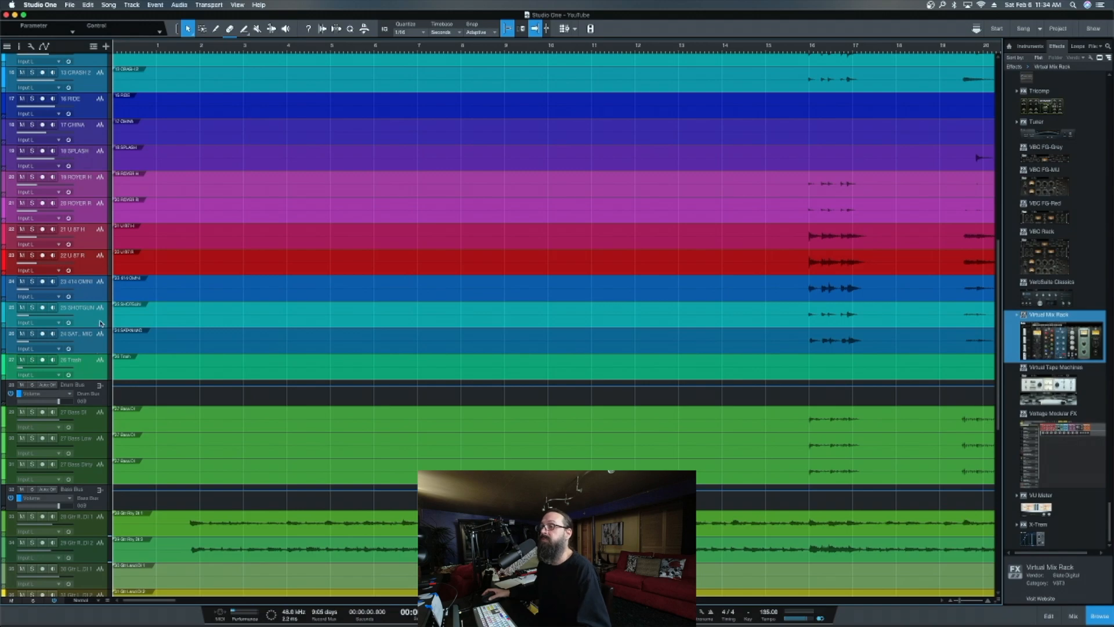
# Step: Pack the selected drum tracks into one folder track via Pack Folder
pyautogui.rightClick(80, 307)
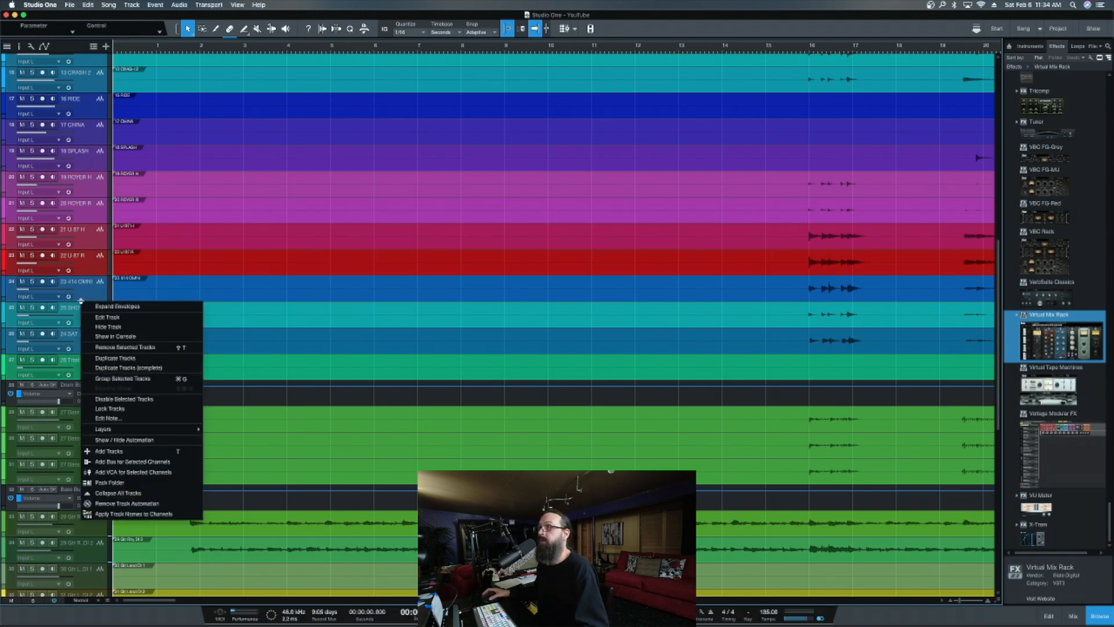
pyautogui.moveTo(110, 482)
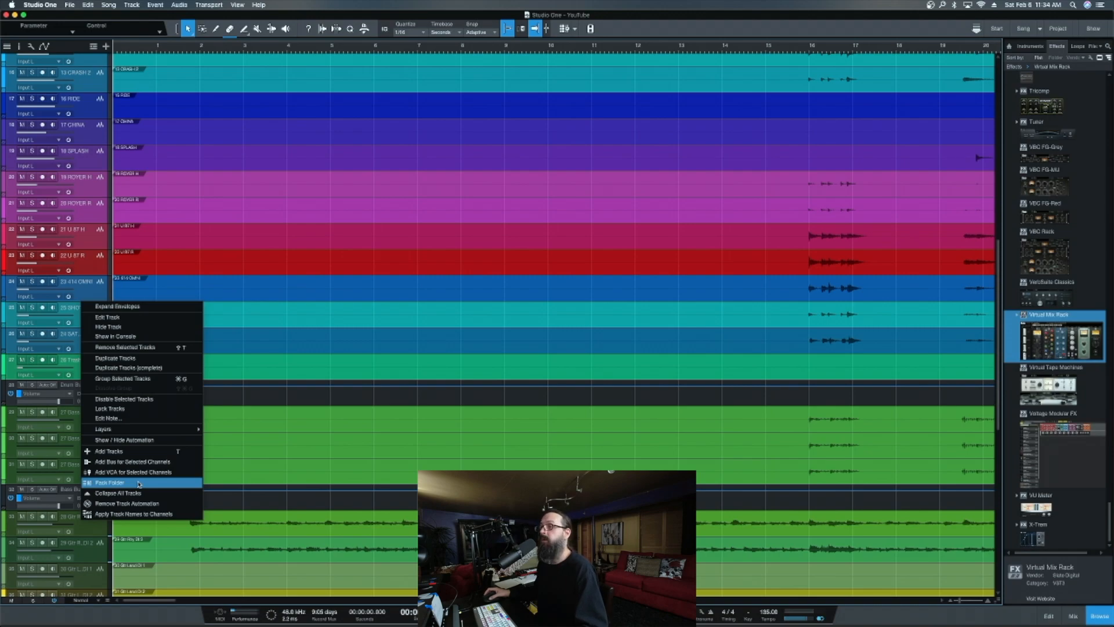
pyautogui.click(108, 482)
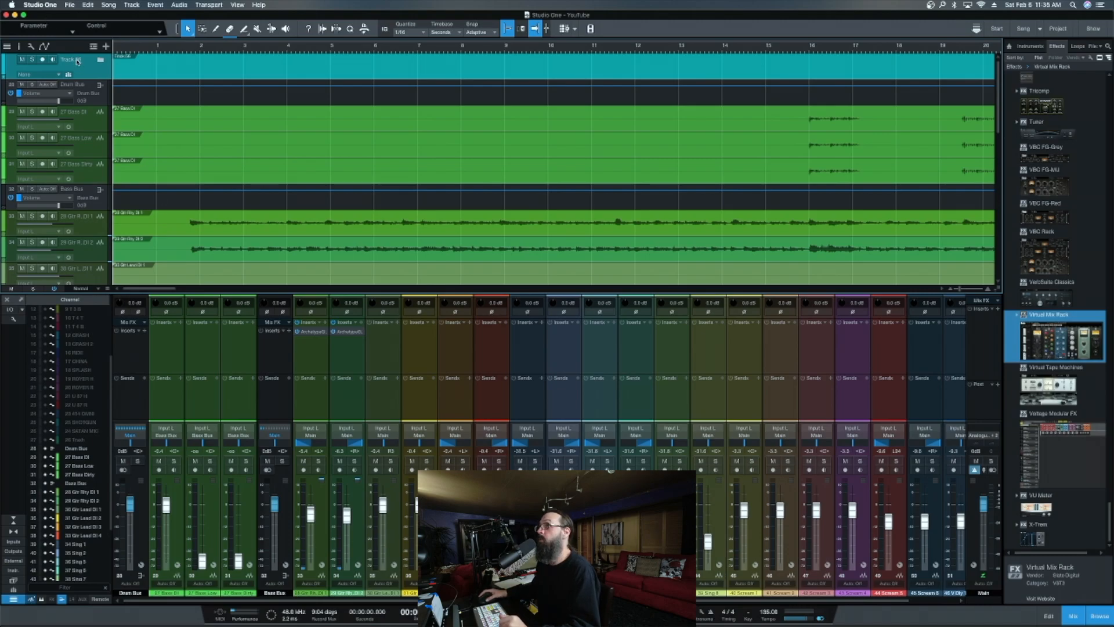
# Step: Rename the collapsed drum folder track to Drums
pyautogui.doubleClick(66, 59)
pyautogui.write('Drums')
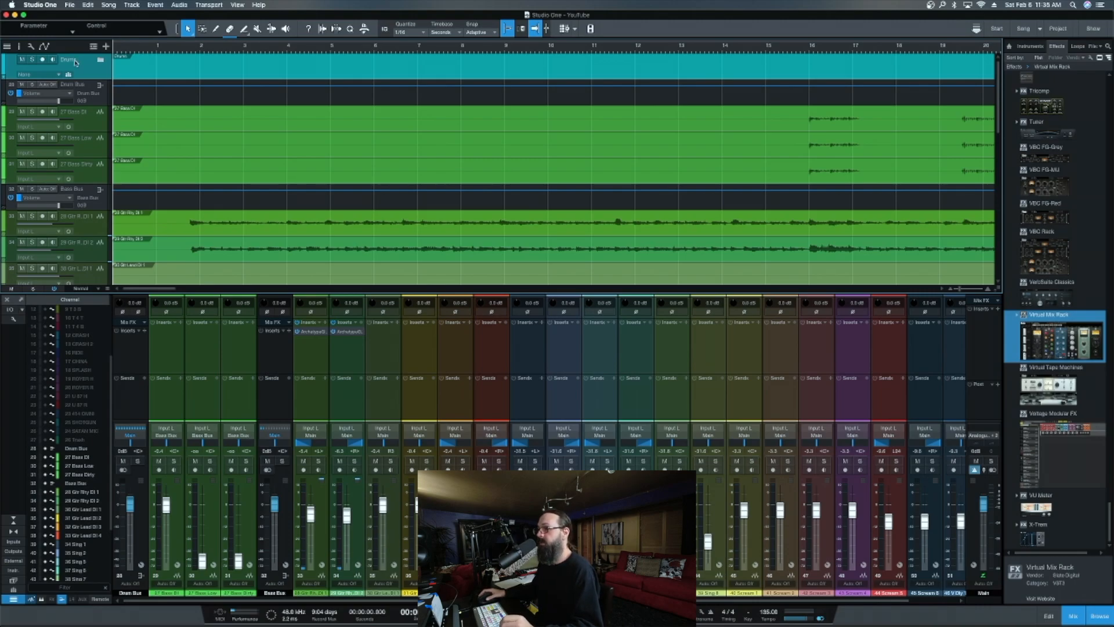
pyautogui.moveTo(276, 529)
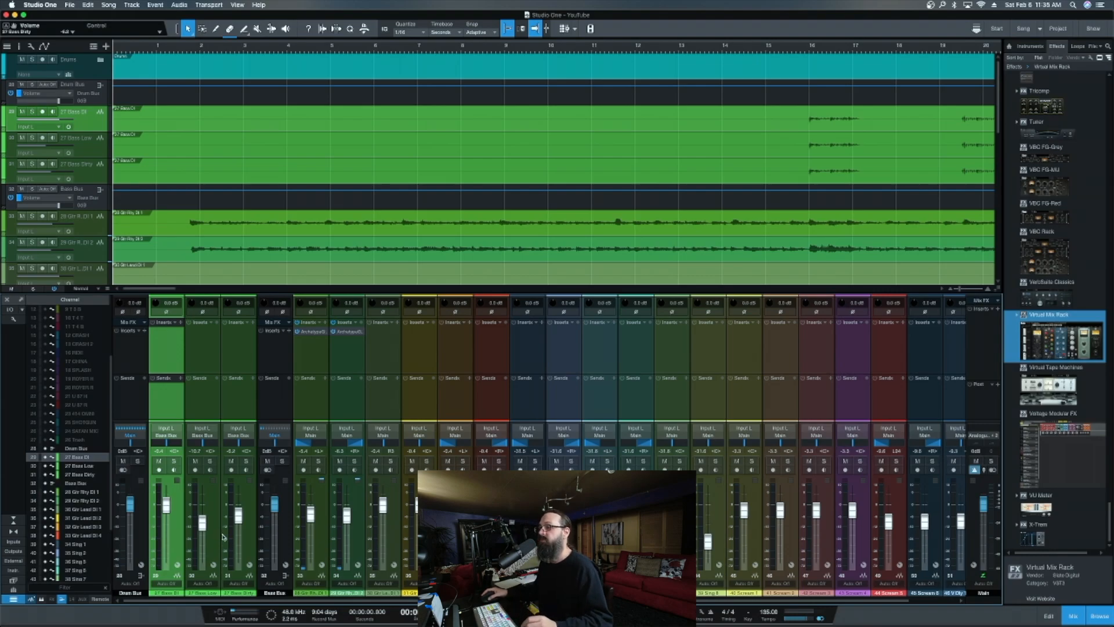
pyautogui.moveTo(180, 556)
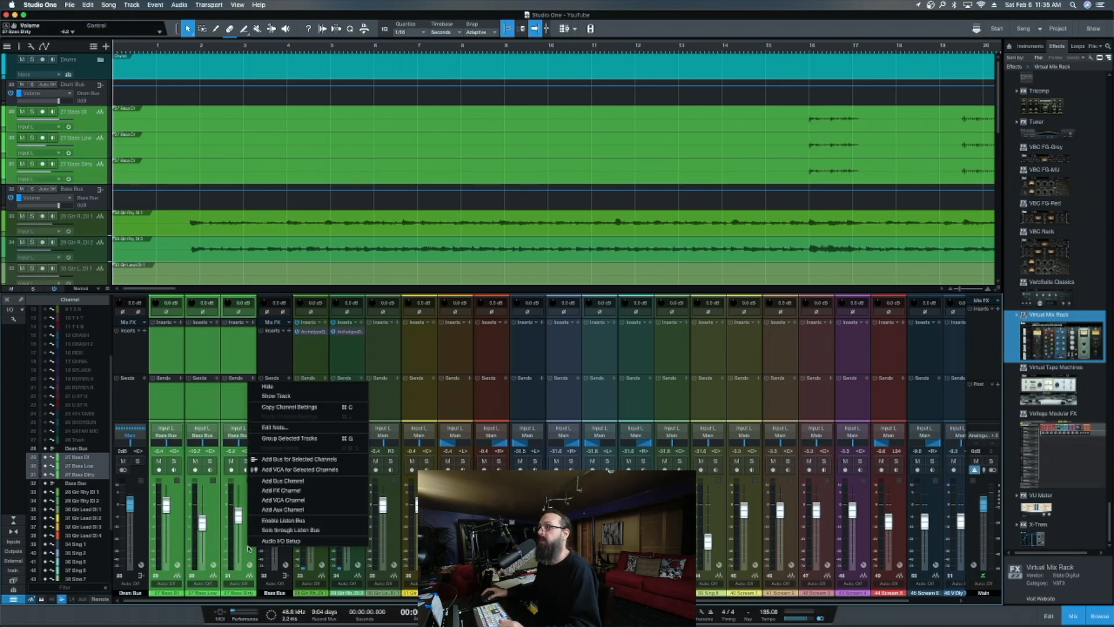
pyautogui.moveTo(282, 541)
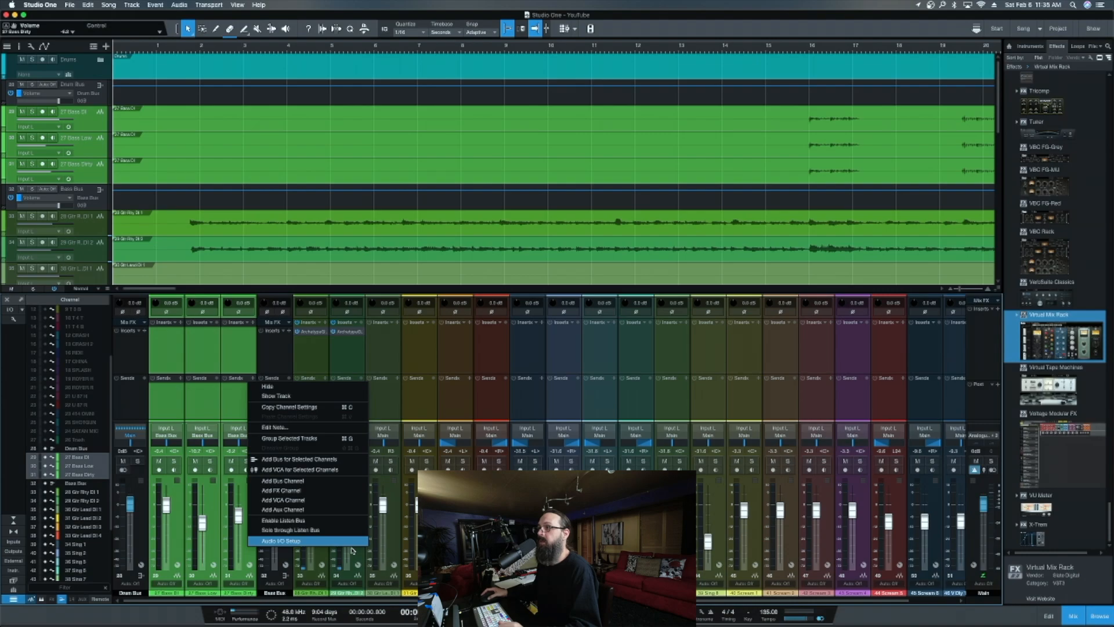
pyautogui.moveTo(309, 437)
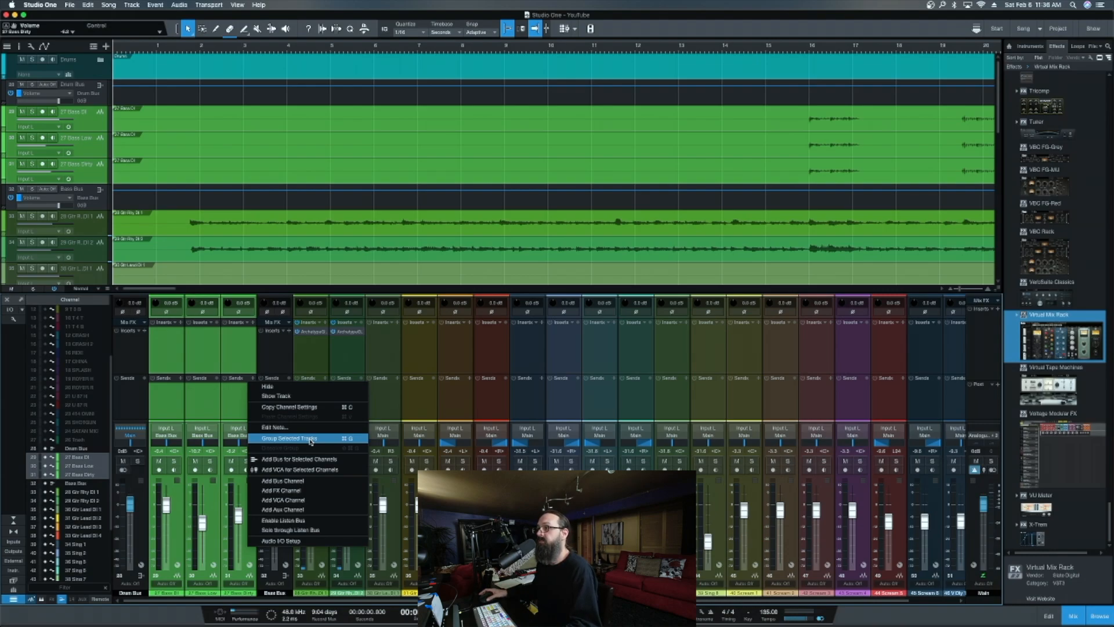
# Step: Group the three selected bass tracks as a group named Bass
pyautogui.click(289, 437)
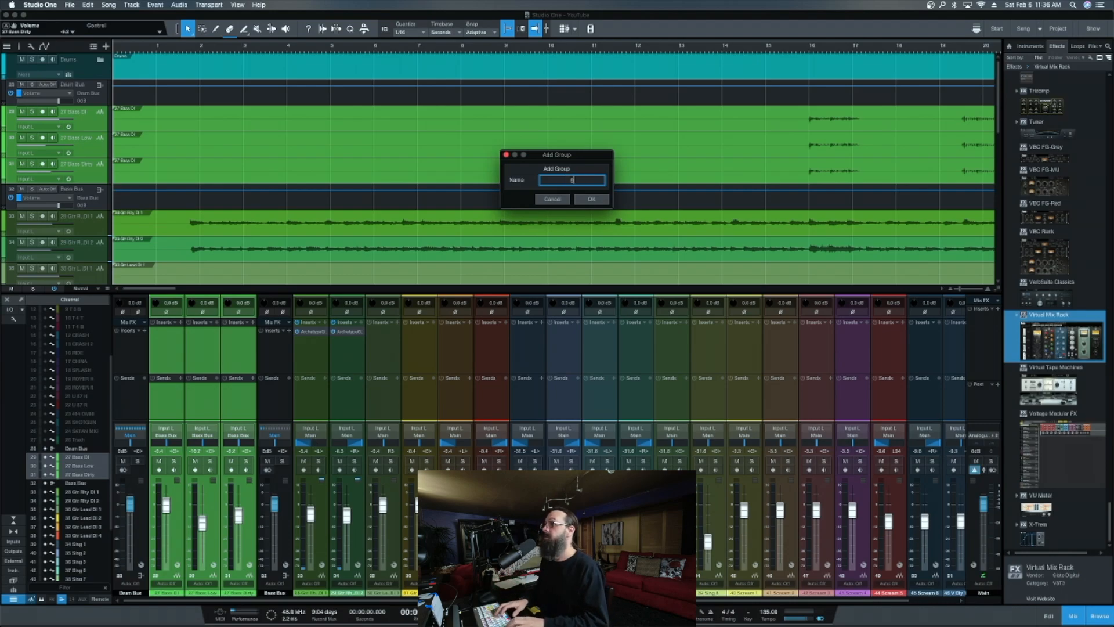
pyautogui.write('Bass')
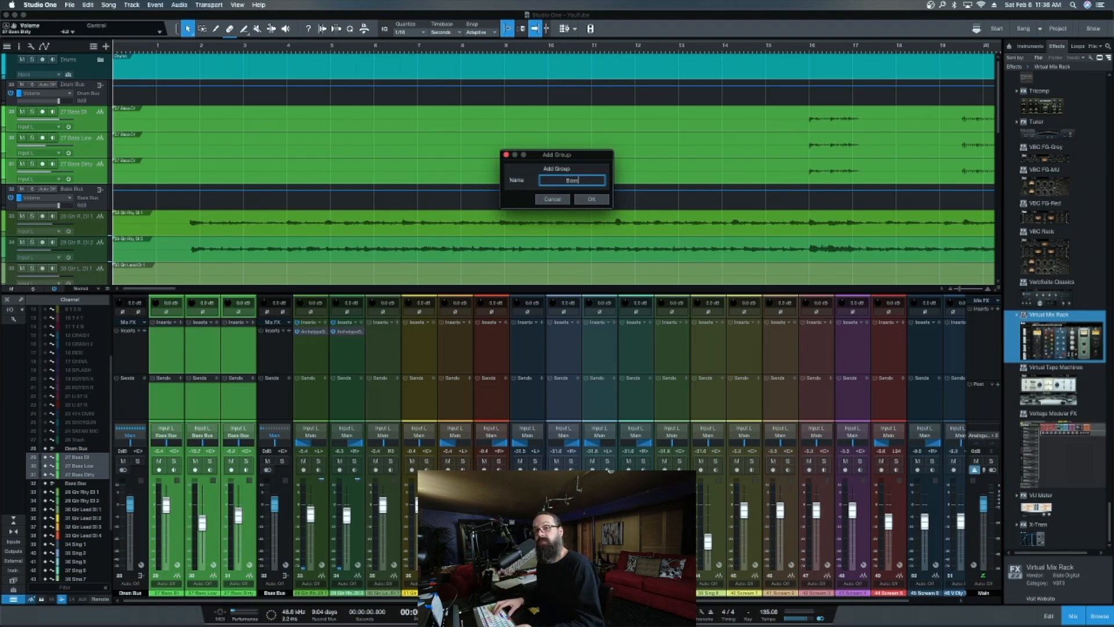
pyautogui.click(591, 199)
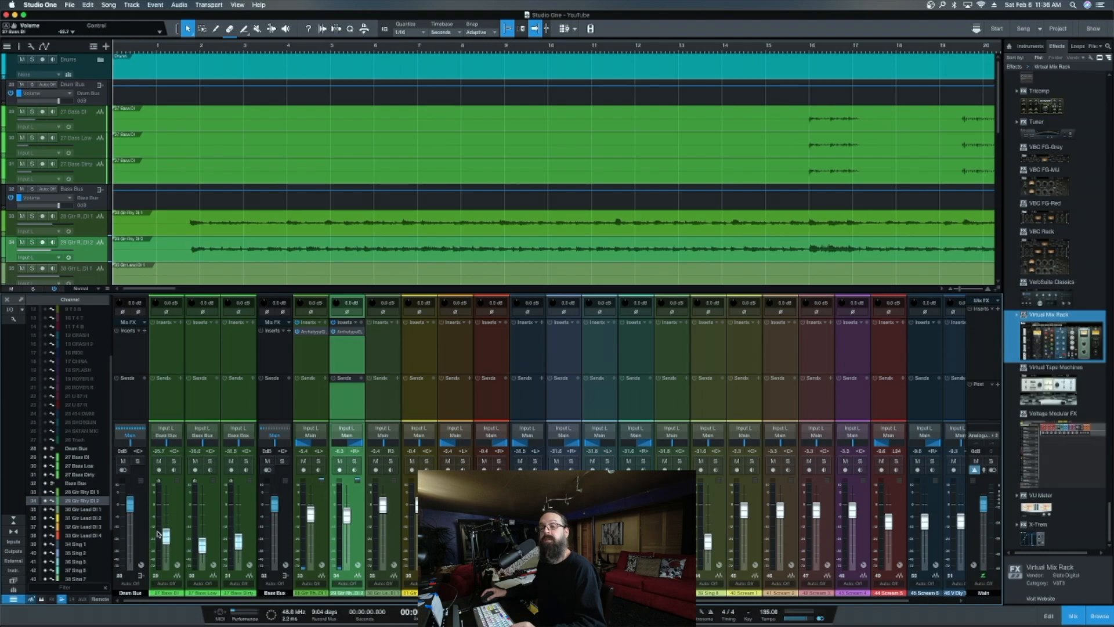
# Step: Move one bass fader so all grouped bass channel levels change together
pyautogui.moveTo(160, 508); pyautogui.dragTo(160, 532)
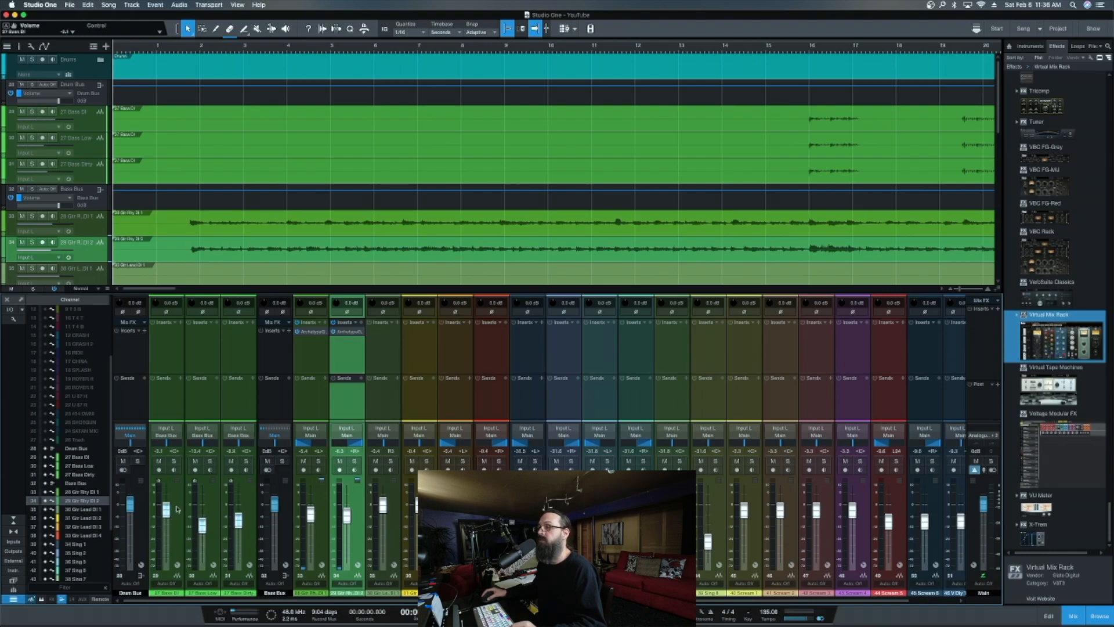